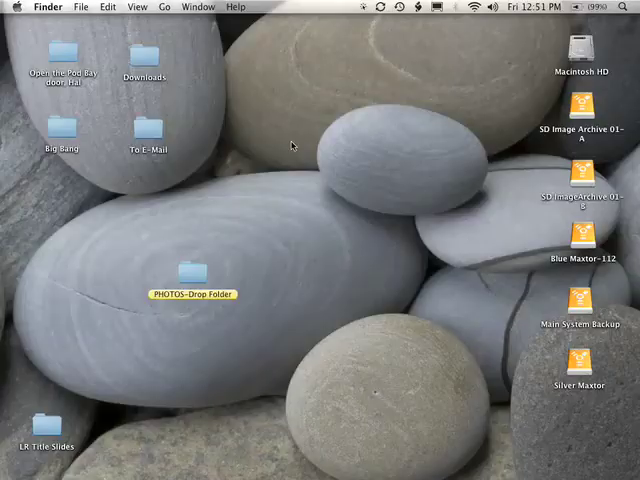
mouse_move(288, 198)
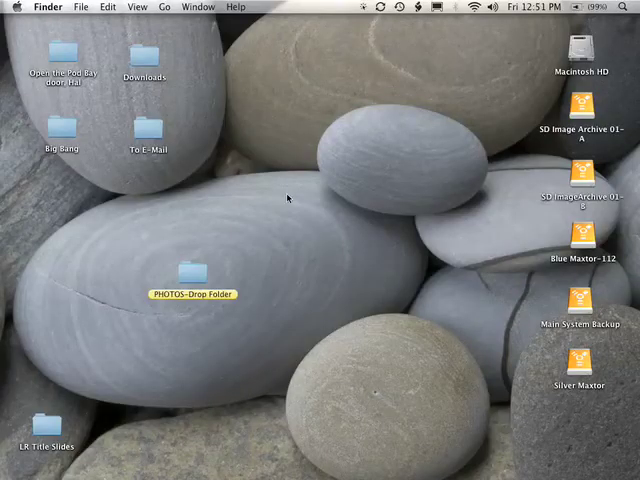
mouse_move(288, 218)
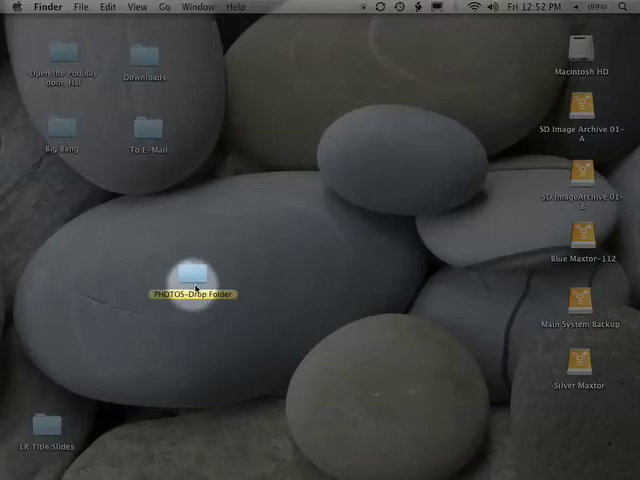
- Show the contents of the PHOTOS-Drop Folder in Finder
double_click(190, 280)
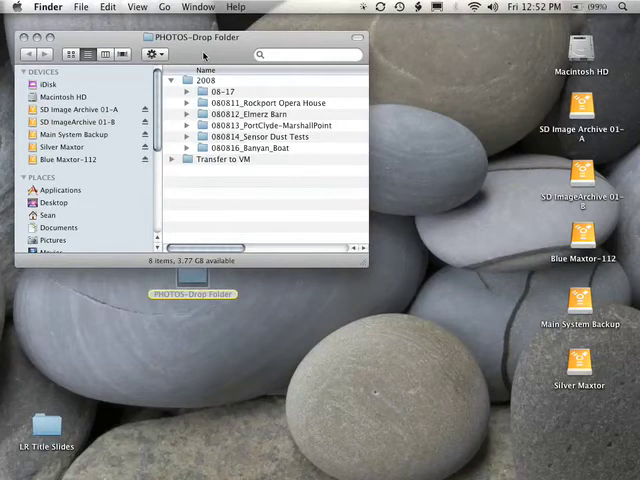
mouse_move(204, 56)
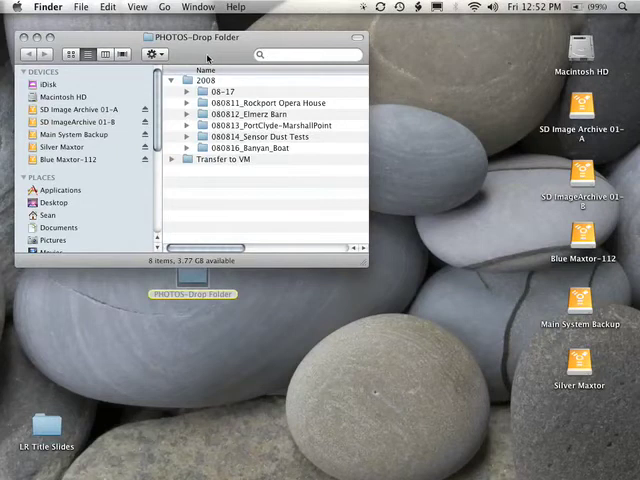
mouse_move(216, 72)
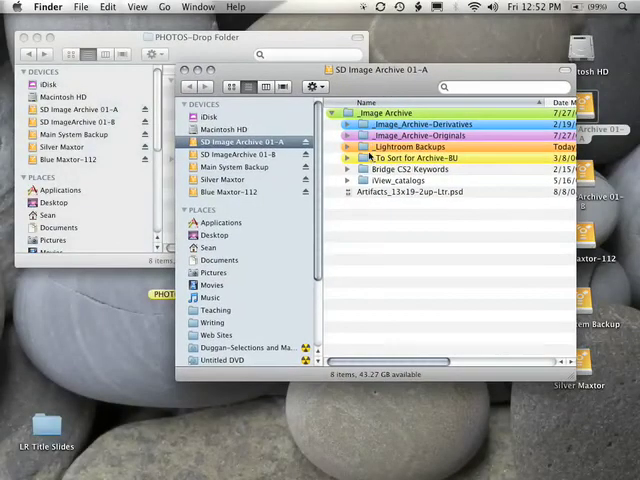
- Navigate into _Image_Archive-Originals > Originals_01 to reveal the 2005–2008 and Scans folders
double_click(424, 136)
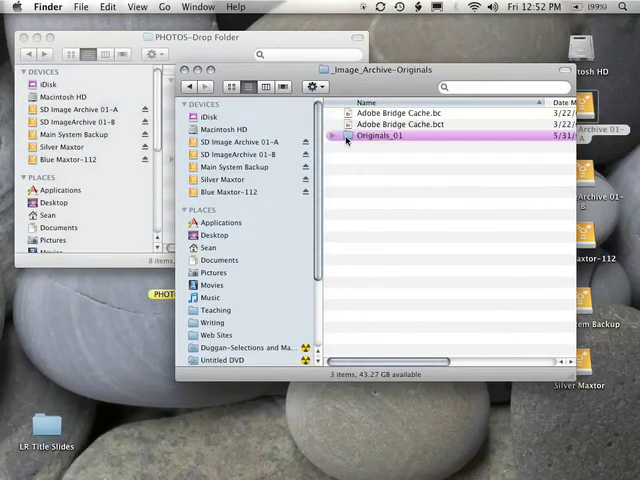
double_click(380, 136)
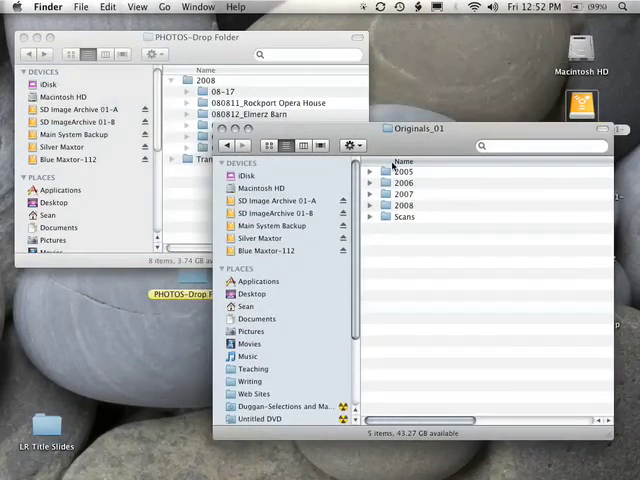
mouse_move(422, 212)
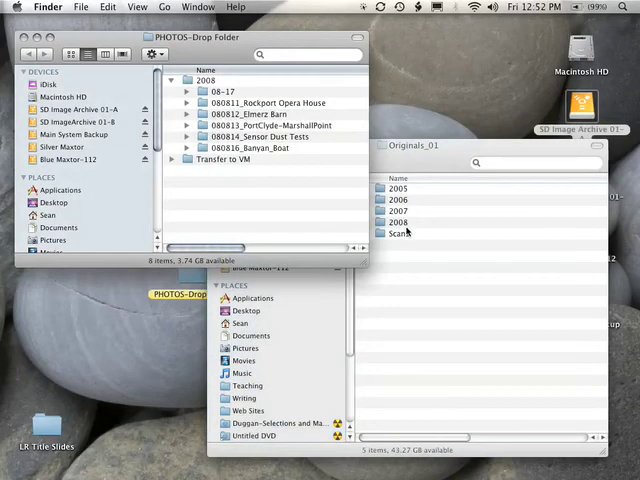
mouse_move(490, 332)
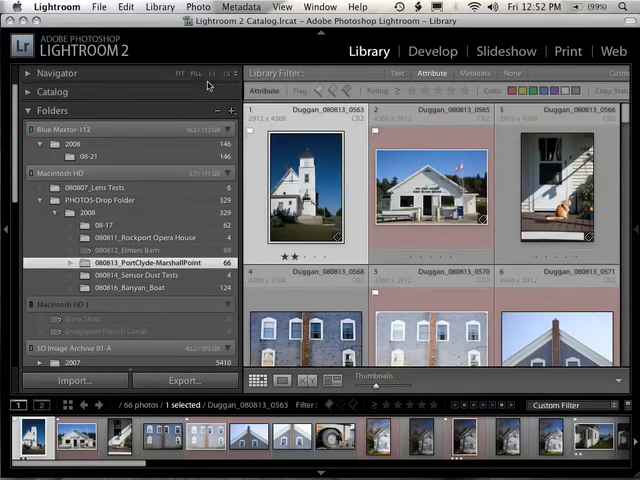
mouse_move(224, 64)
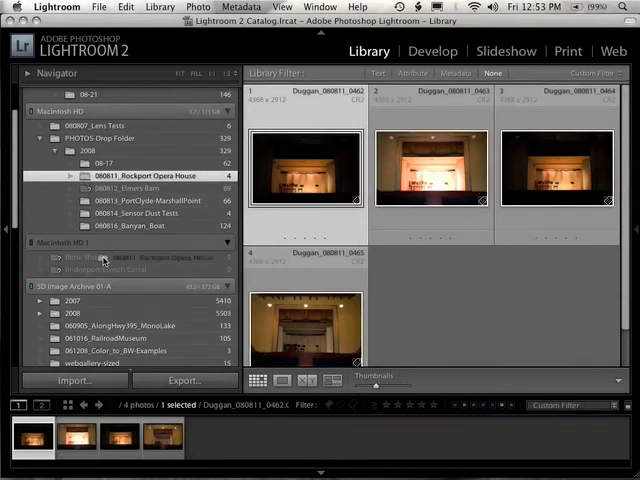
- Drop 080811_Rockport Opera House onto the archive's 2008 folder and confirm the move on disk
click(40, 312)
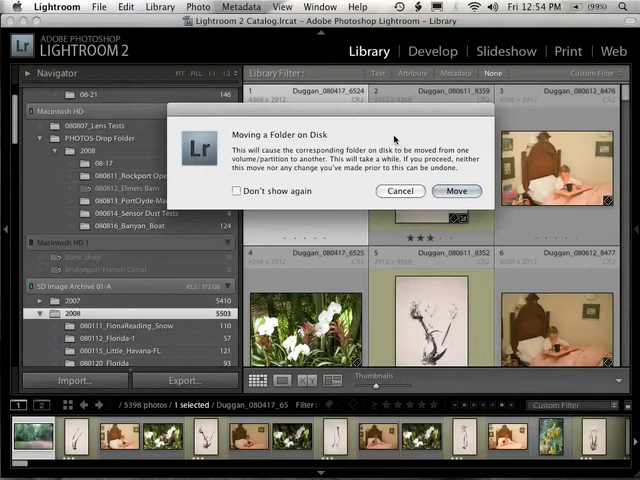
mouse_move(434, 120)
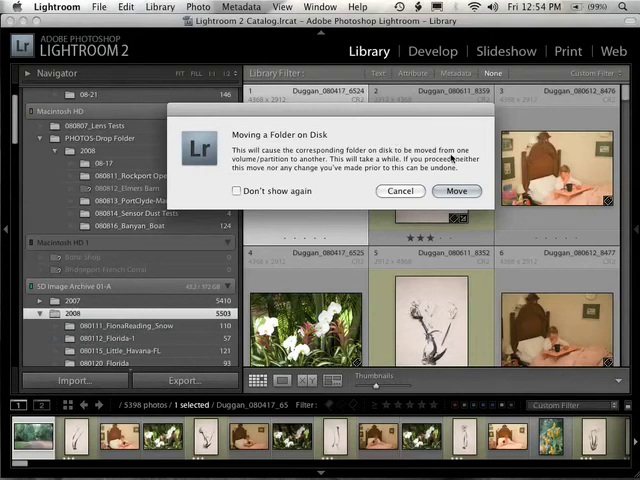
click(456, 192)
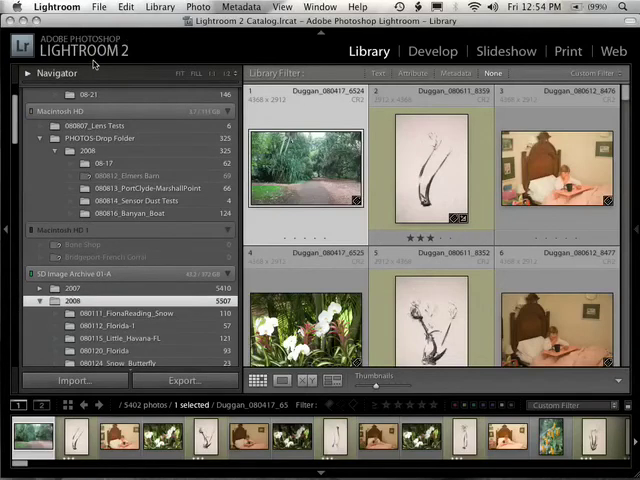
scroll(down, 3)
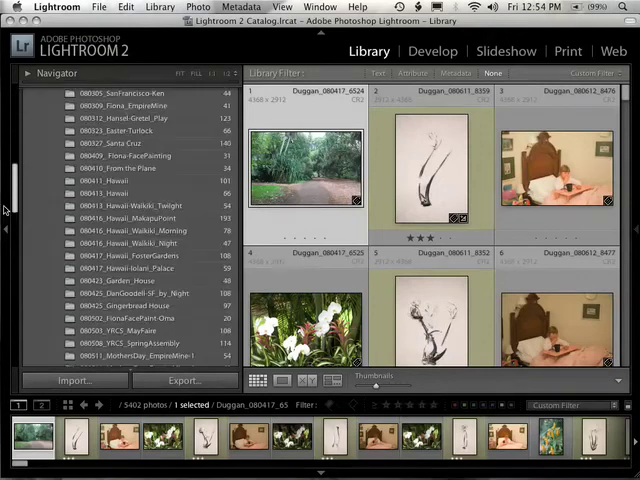
scroll(down, 3)
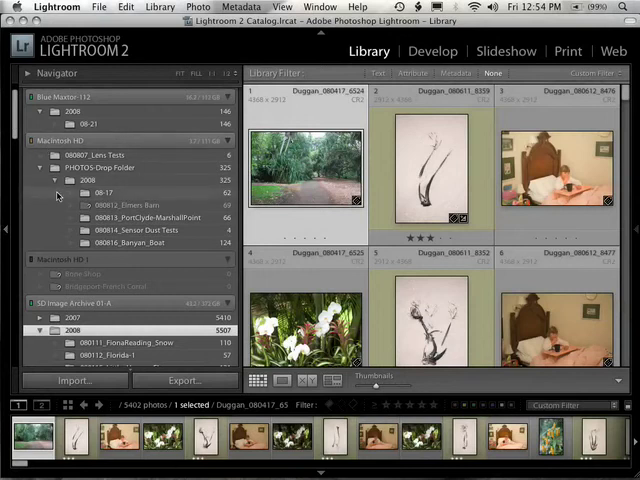
- Switch back to Lightroom and select 080812_Elmers Barn to display its 69 photos in the grid
key(cmd+tab)
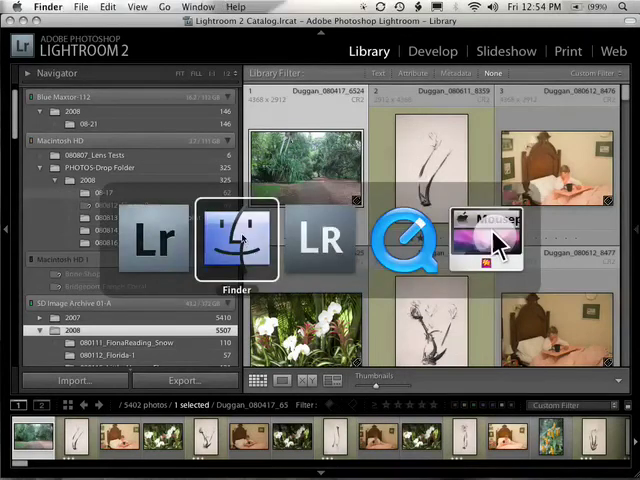
click(236, 240)
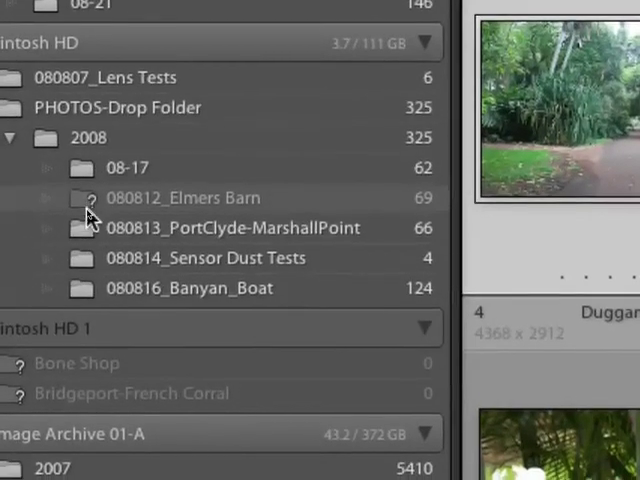
click(184, 200)
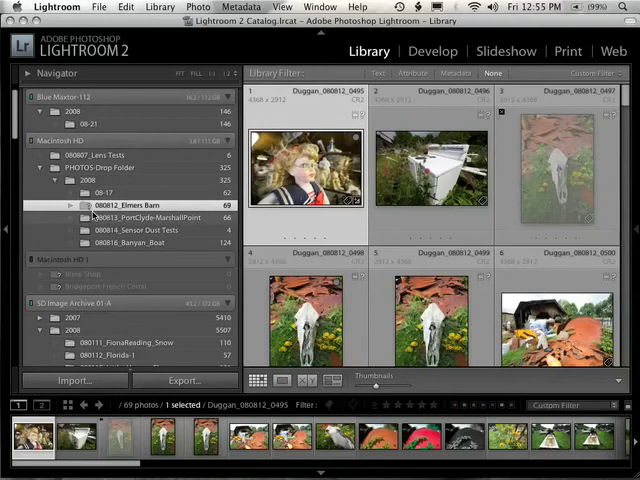
- Inspect the doll photo in Loupe view, then return to the Elmers Barn grid
click(430, 170)
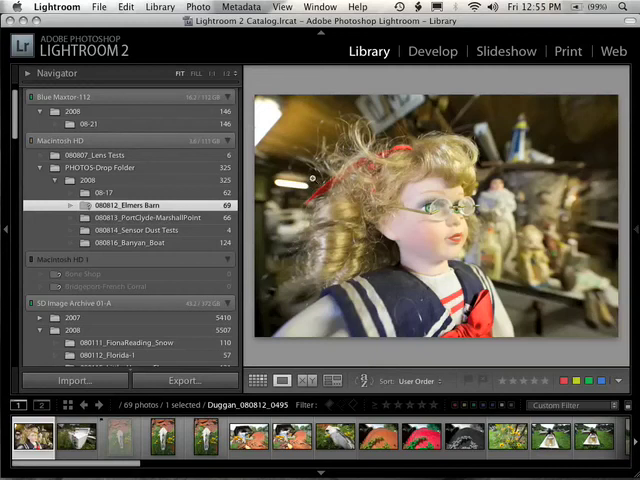
click(258, 380)
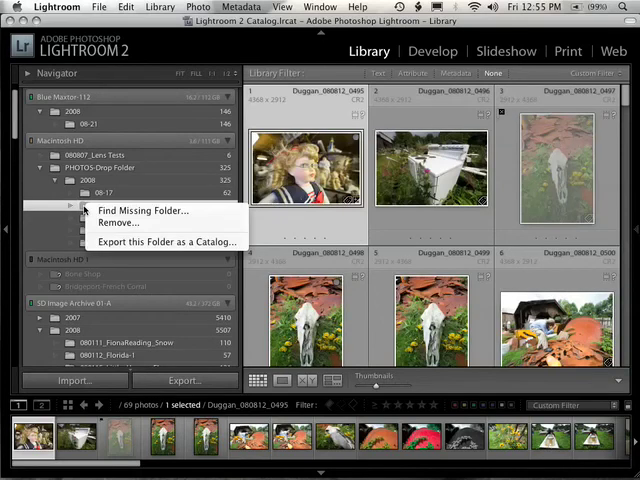
mouse_move(148, 210)
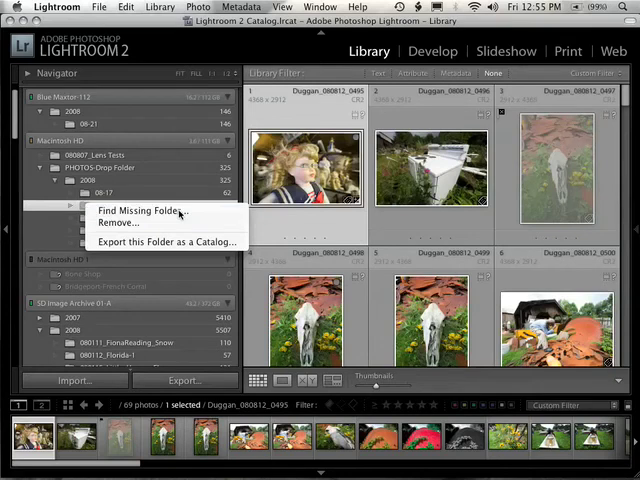
- Find the missing folder, browsing to Originals_01 > 2008 and choosing 080812_Elmers Barn as its new location
click(152, 210)
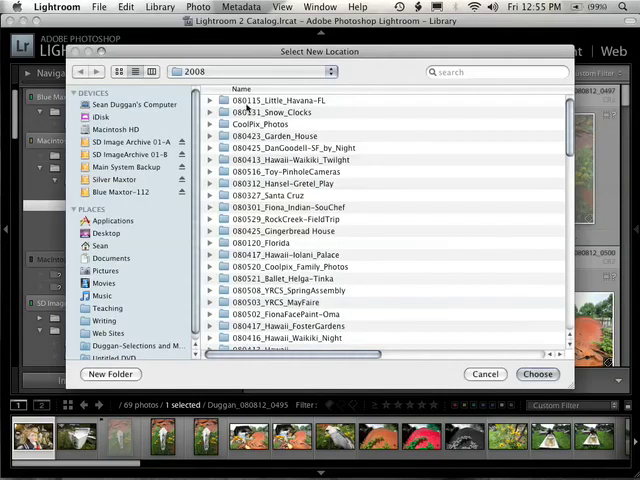
click(250, 72)
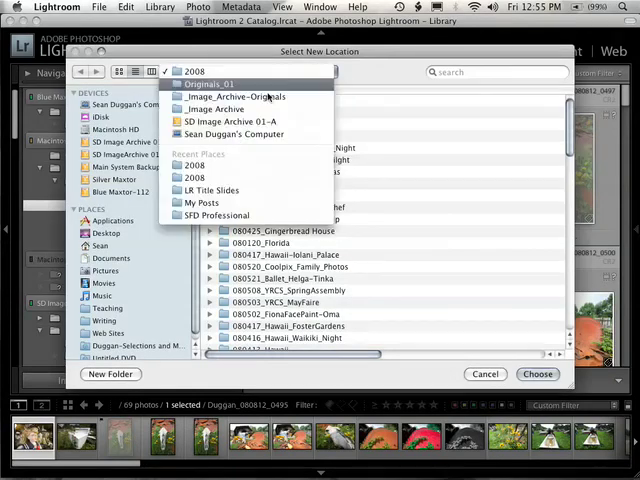
mouse_move(230, 120)
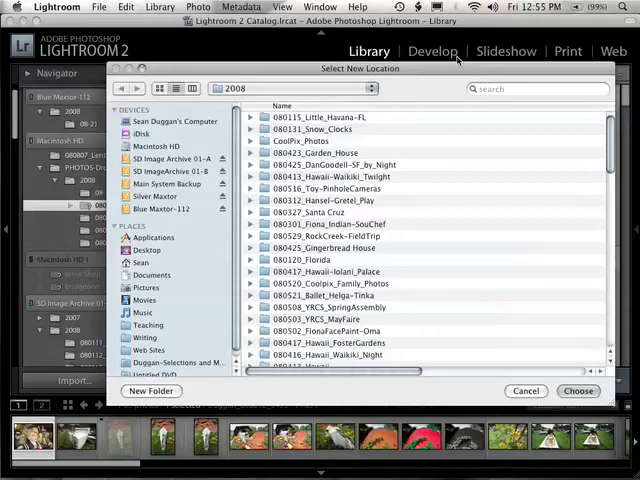
scroll(down, 3)
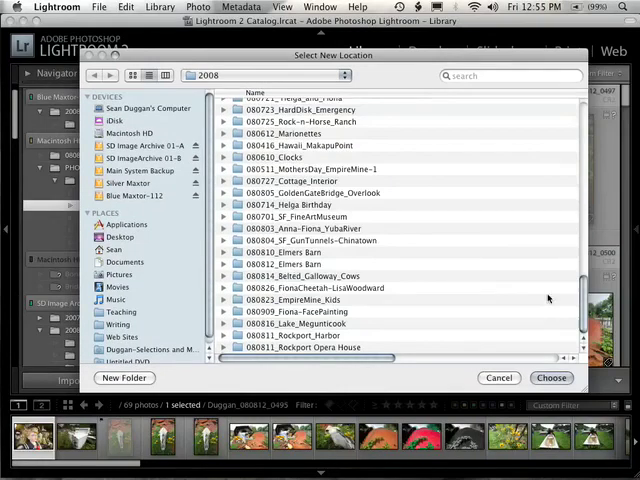
click(300, 264)
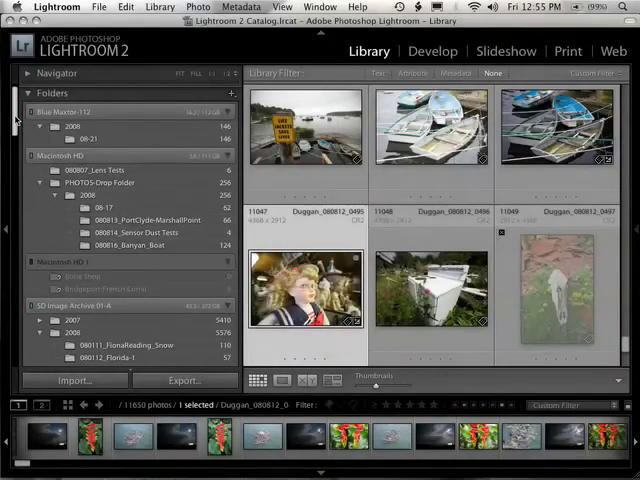
- Select 080812_Elmers Barn under the archive's 2008 folder to display its photos
scroll(down, 3)
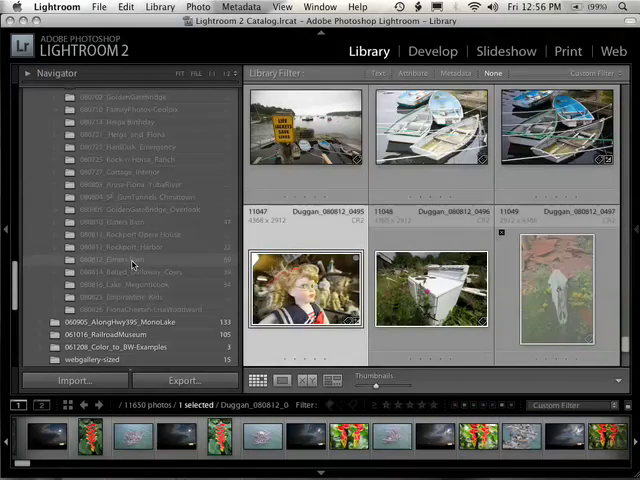
click(110, 260)
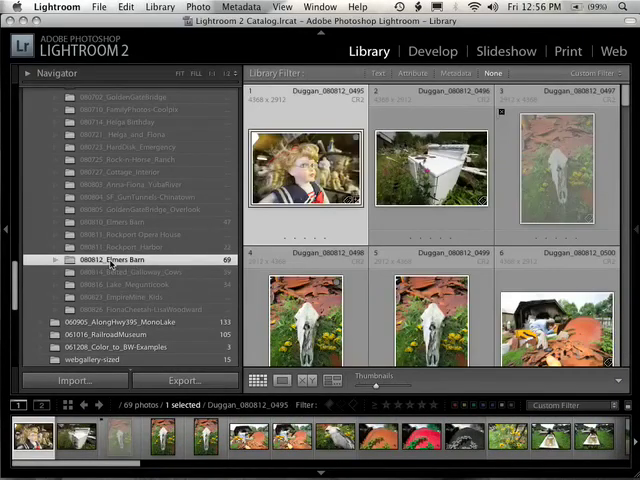